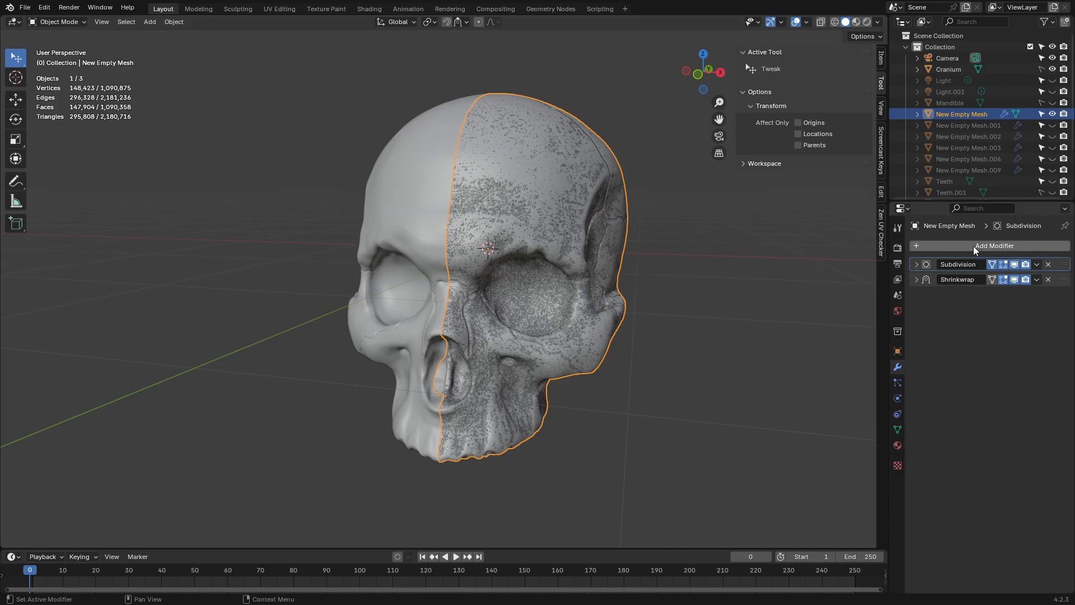
- Add a Mirror modifier to the half-skull mesh via the modifier search
click(994, 246)
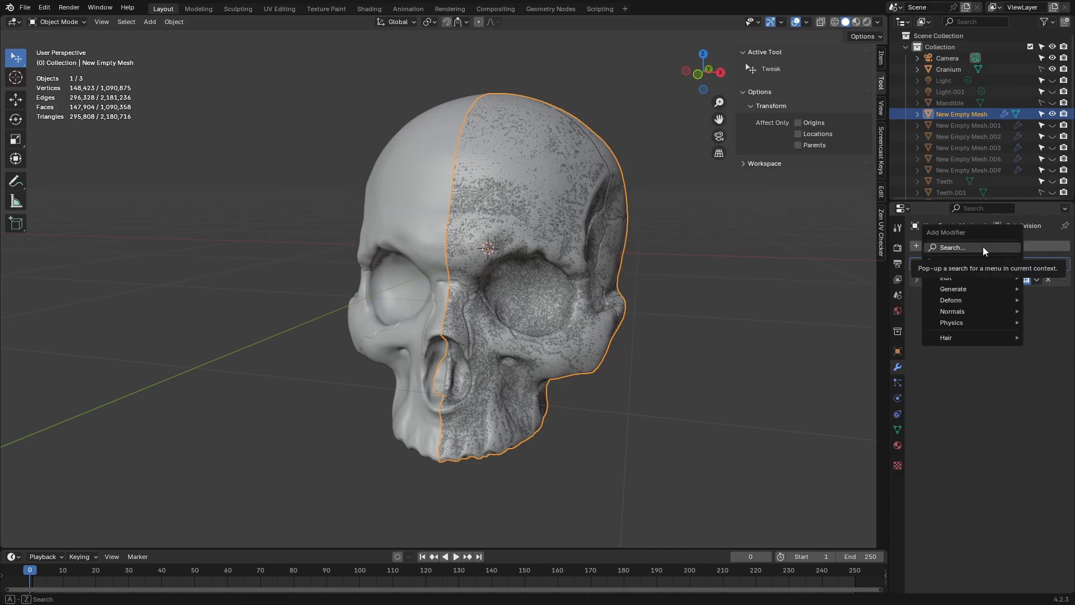
click(952, 247)
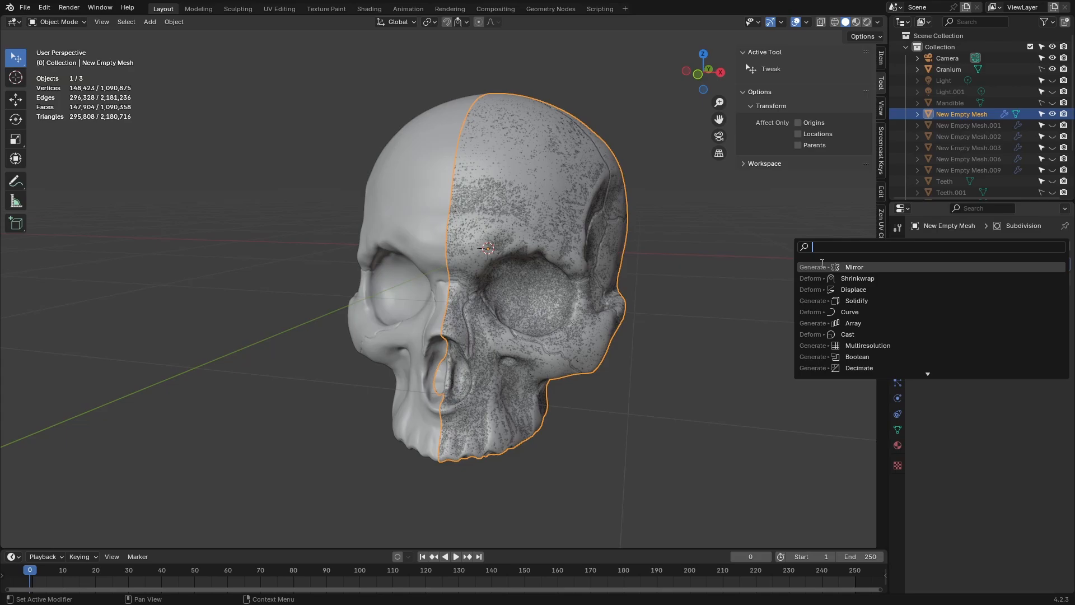
mouse_move(879, 269)
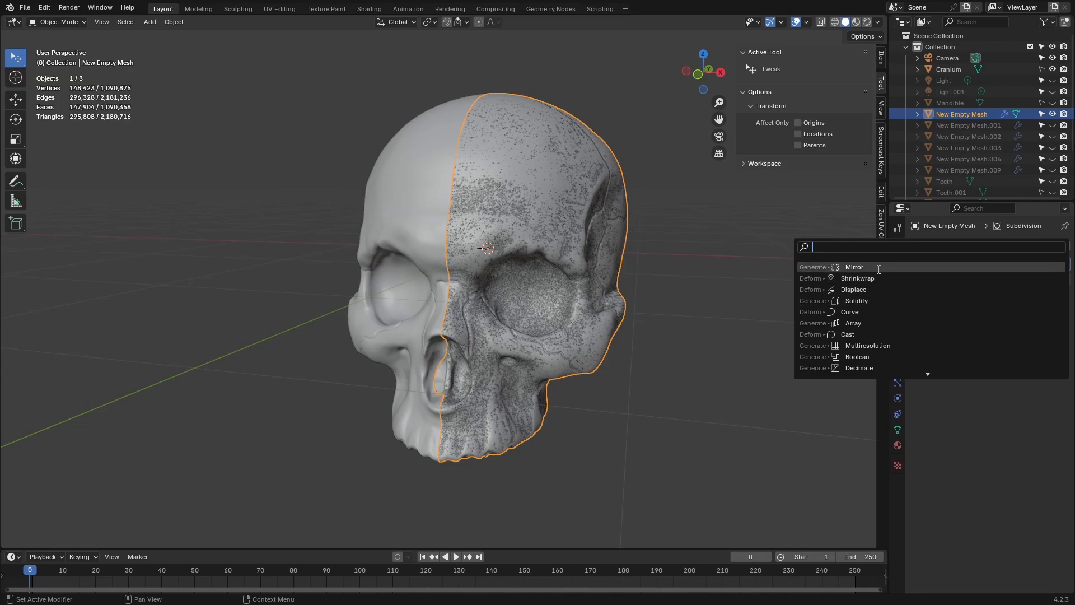
mouse_move(854, 267)
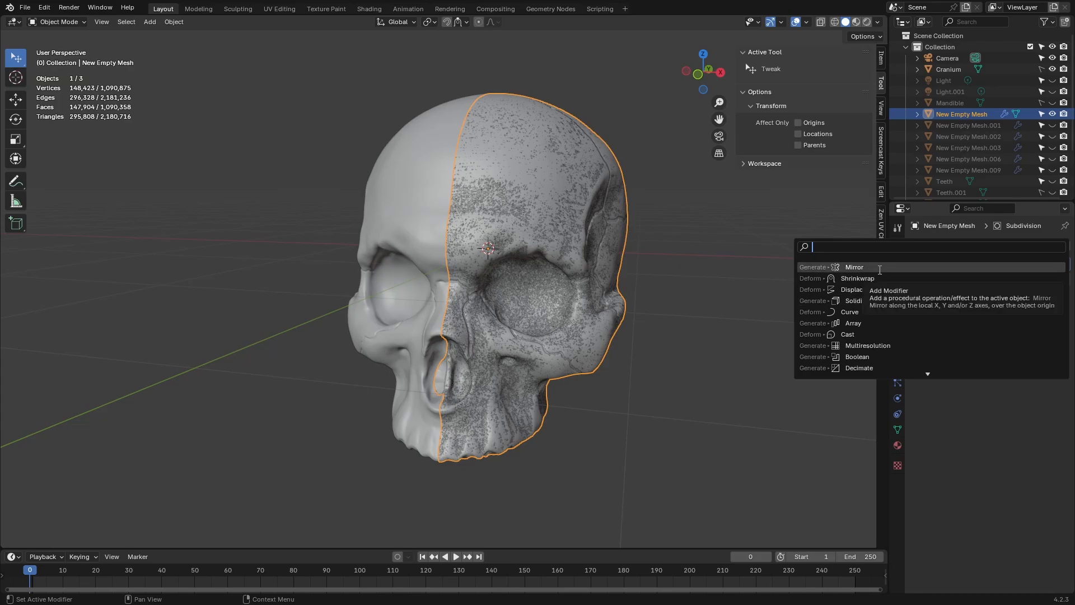
click(853, 267)
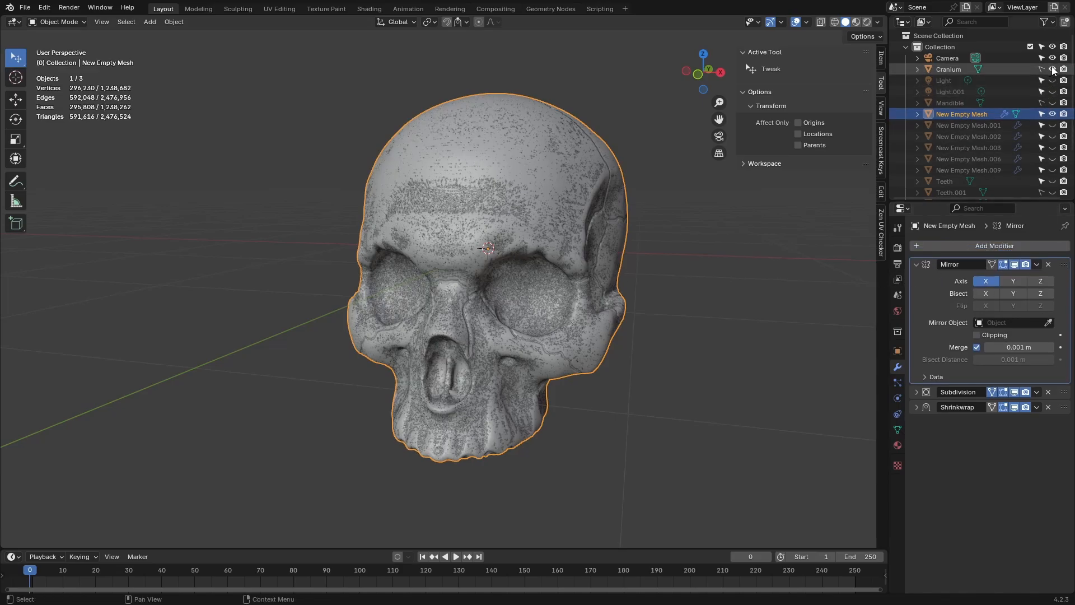
mouse_move(1051, 70)
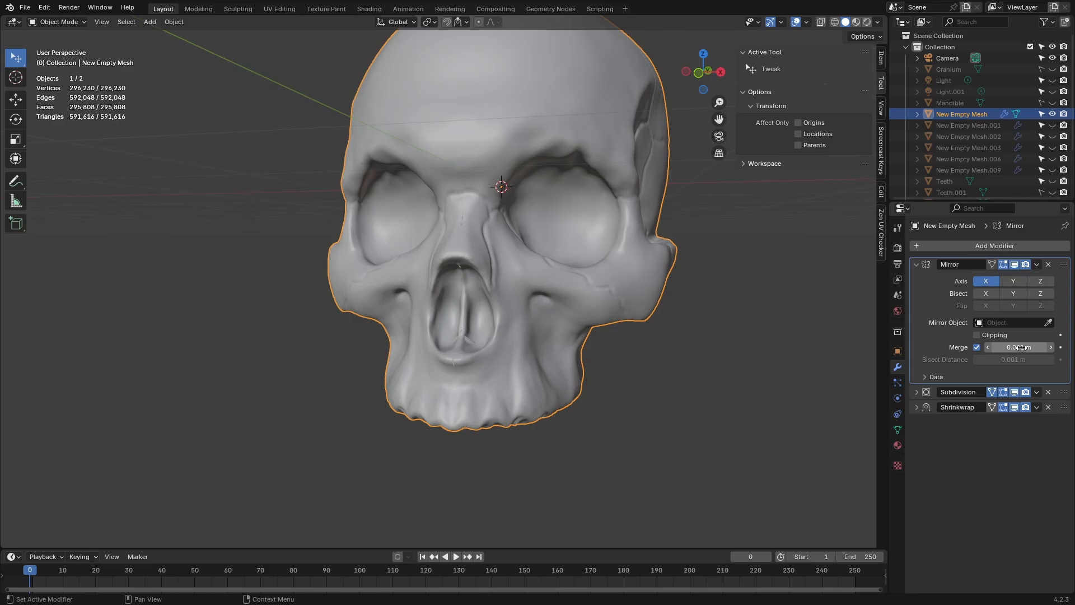
- Raise the Mirror modifier's merge distance so centre-line vertices weld together
click(1018, 348)
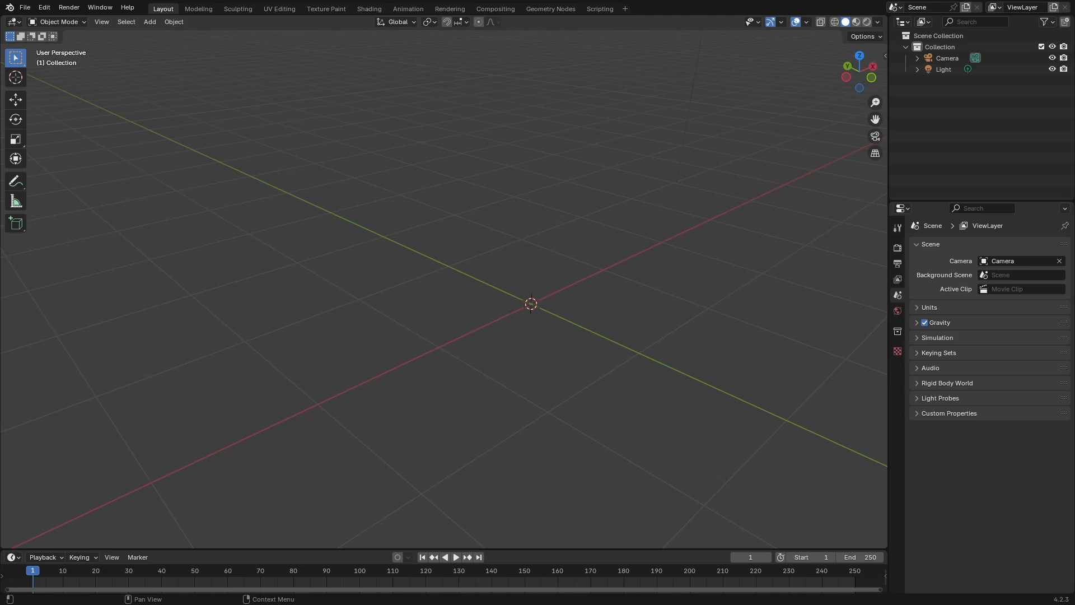
mouse_move(499, 261)
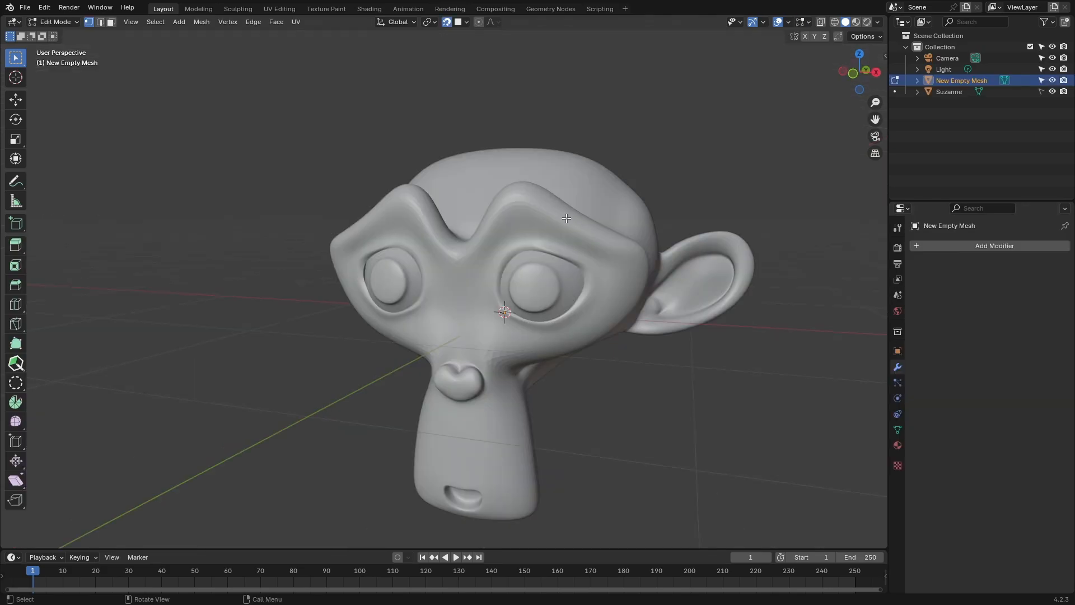
- Activate PolyQuilt from Quick Favorites and start a polygon on Suzanne's brow
key(q)
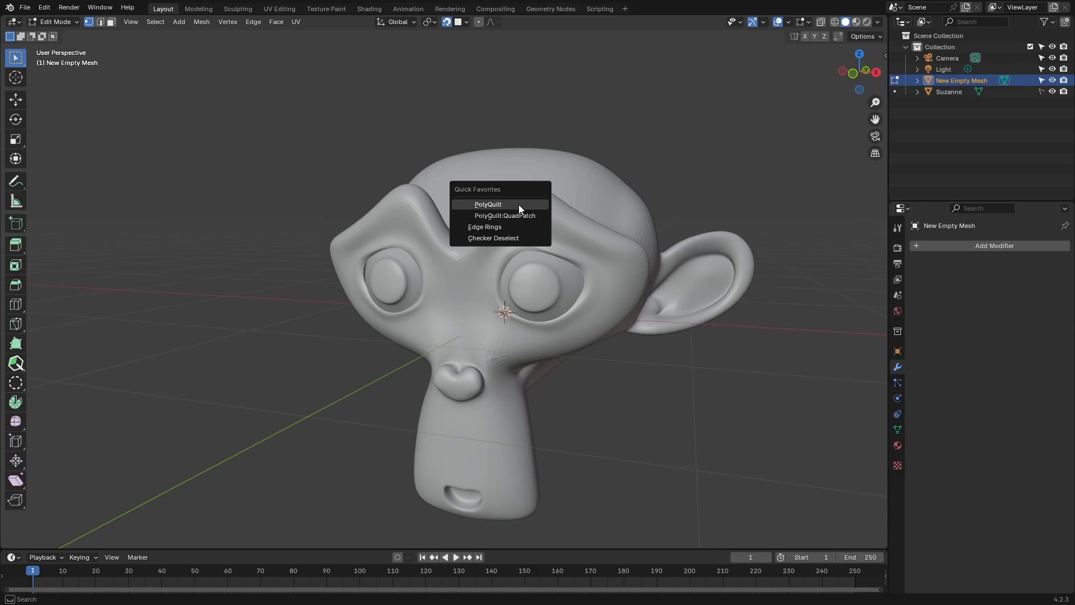
click(487, 204)
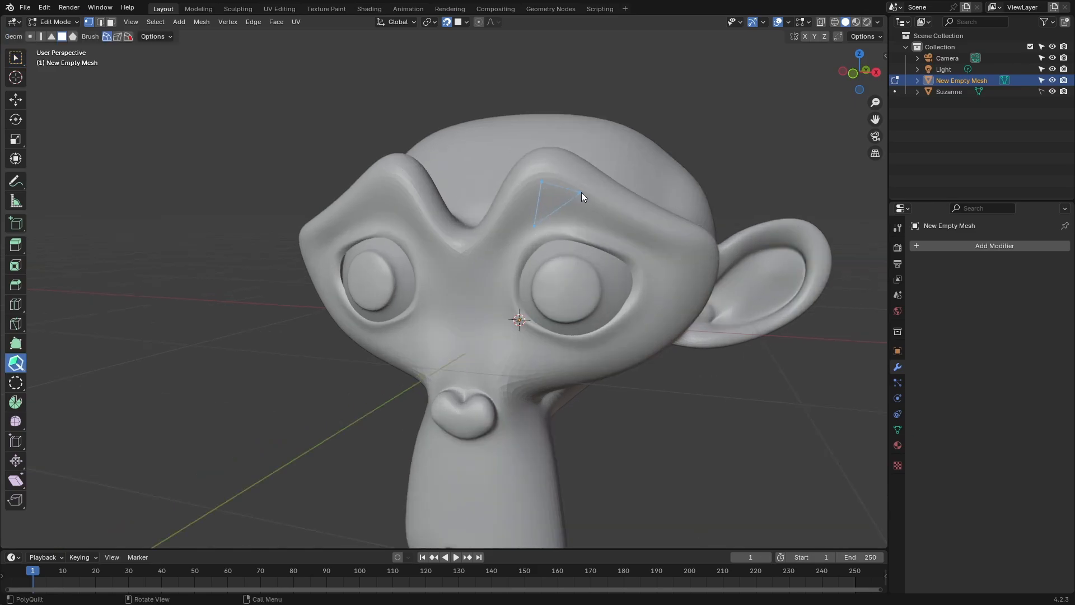
click(559, 206)
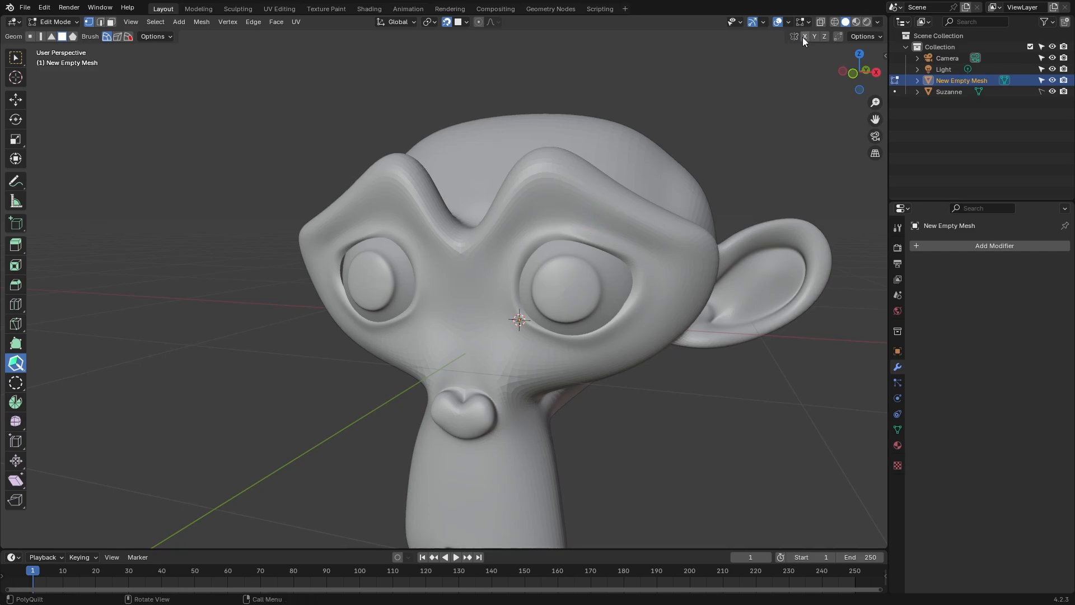
- Enable X-axis mesh symmetry and draw a test quad over Suzanne's brow
click(805, 36)
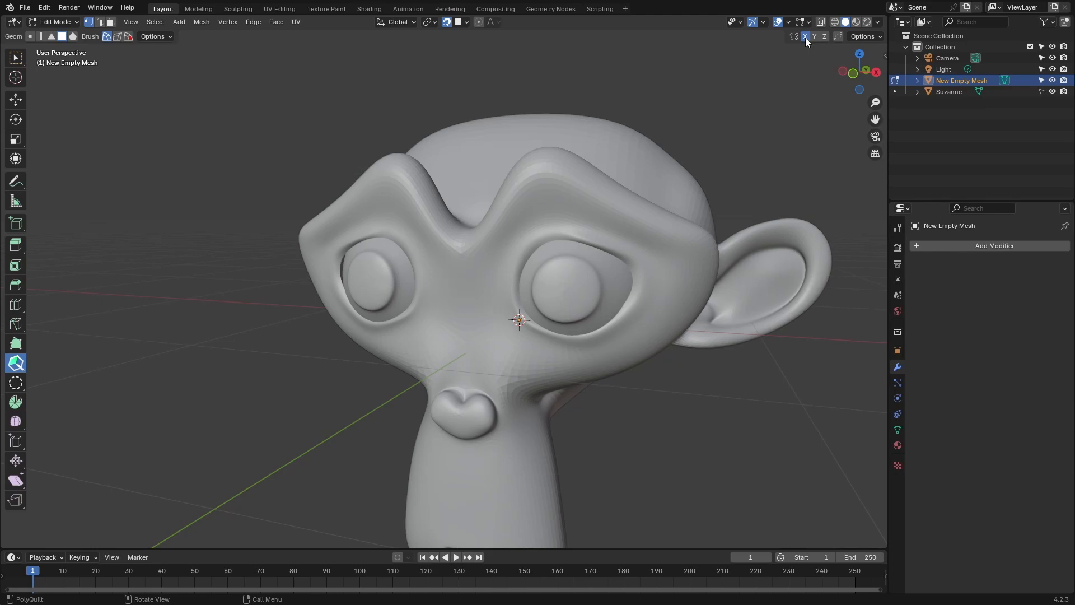
mouse_move(493, 226)
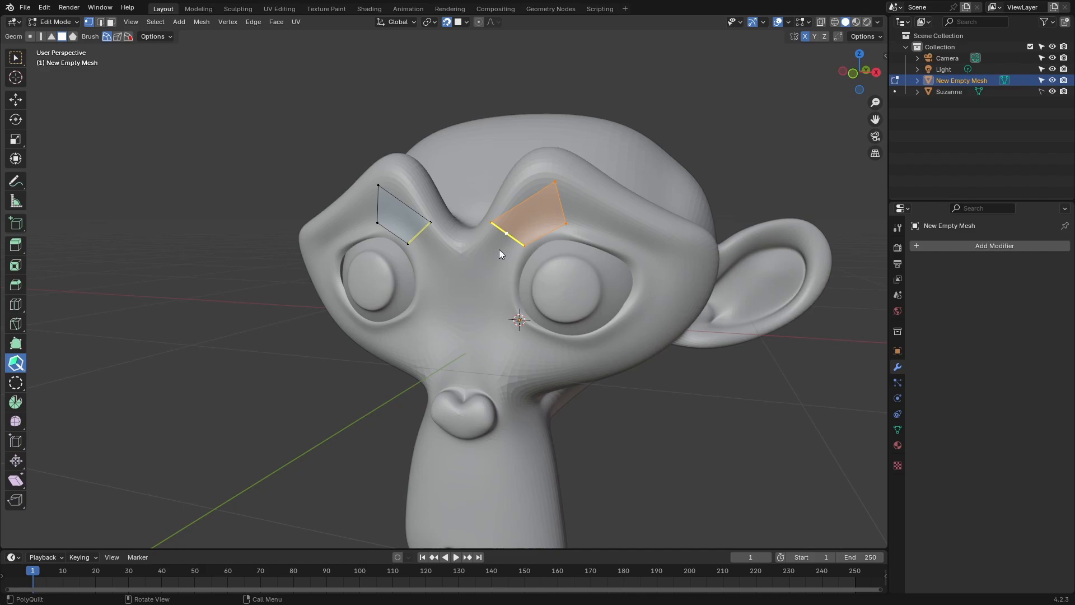
drag(499, 243, 495, 288)
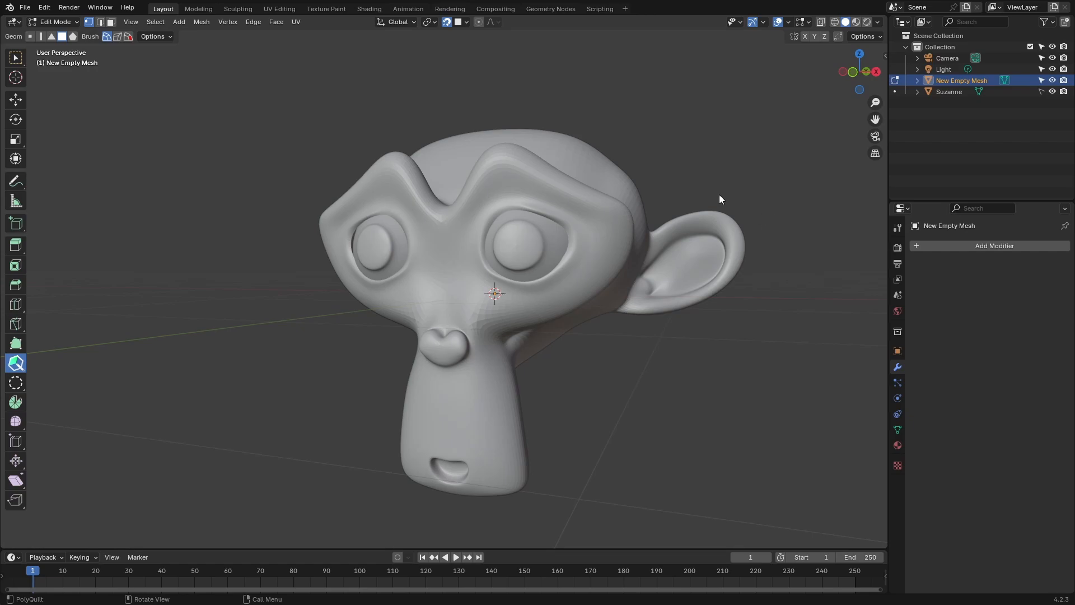
- Add a Mirror modifier to the retopo mesh and draw a quad on the right brow
click(994, 245)
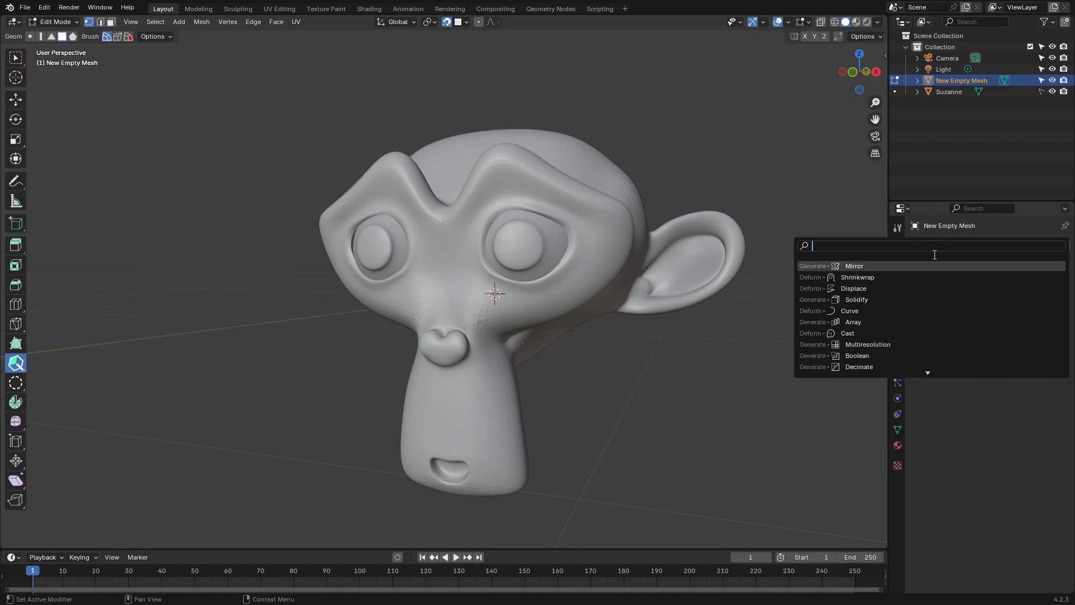
click(853, 267)
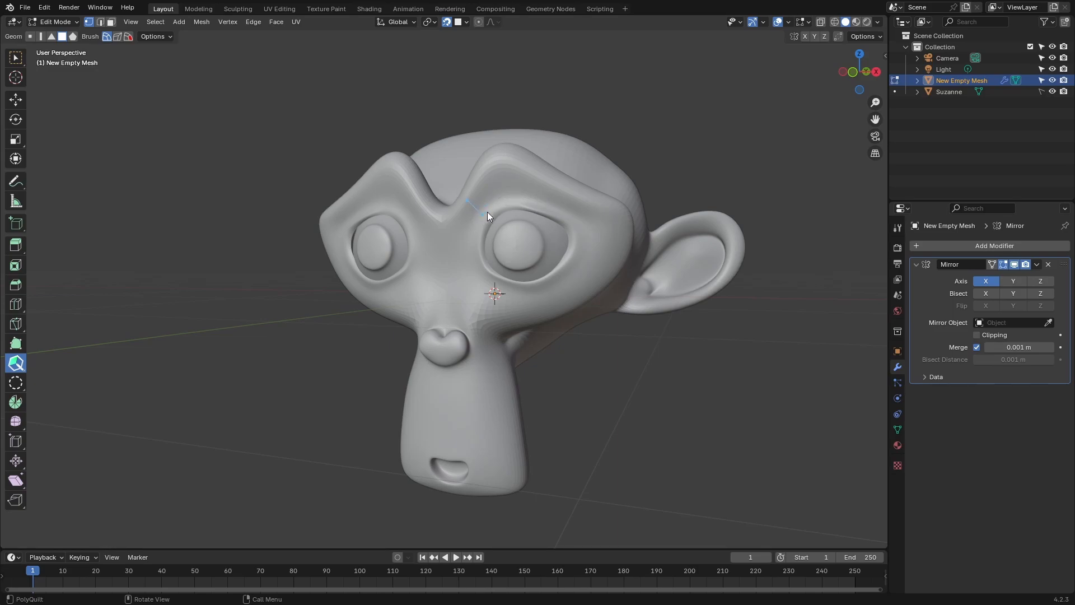
click(489, 199)
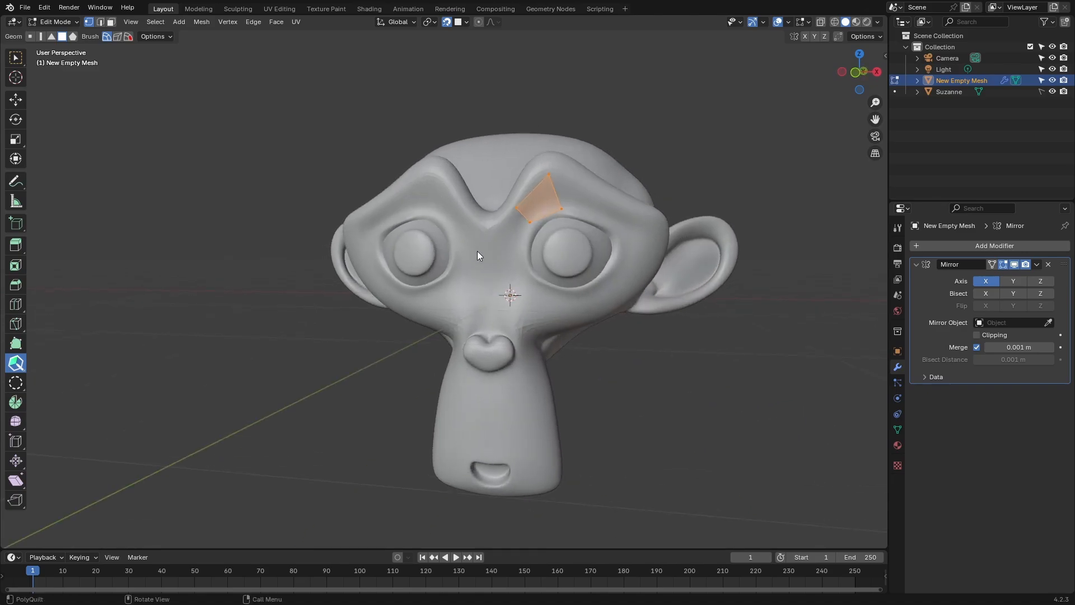
drag(478, 255, 592, 248)
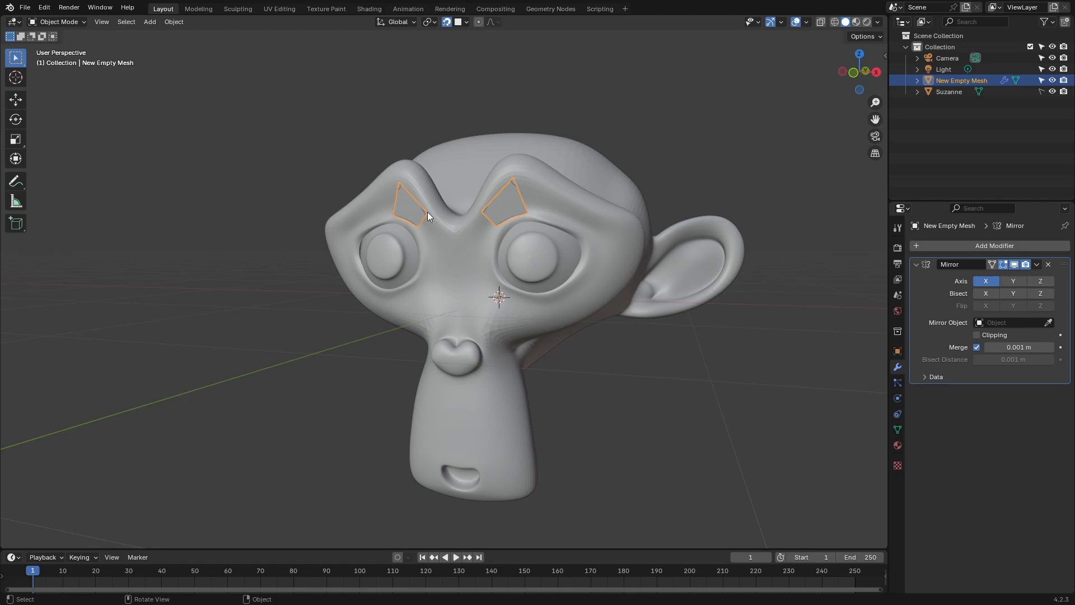
mouse_move(591, 255)
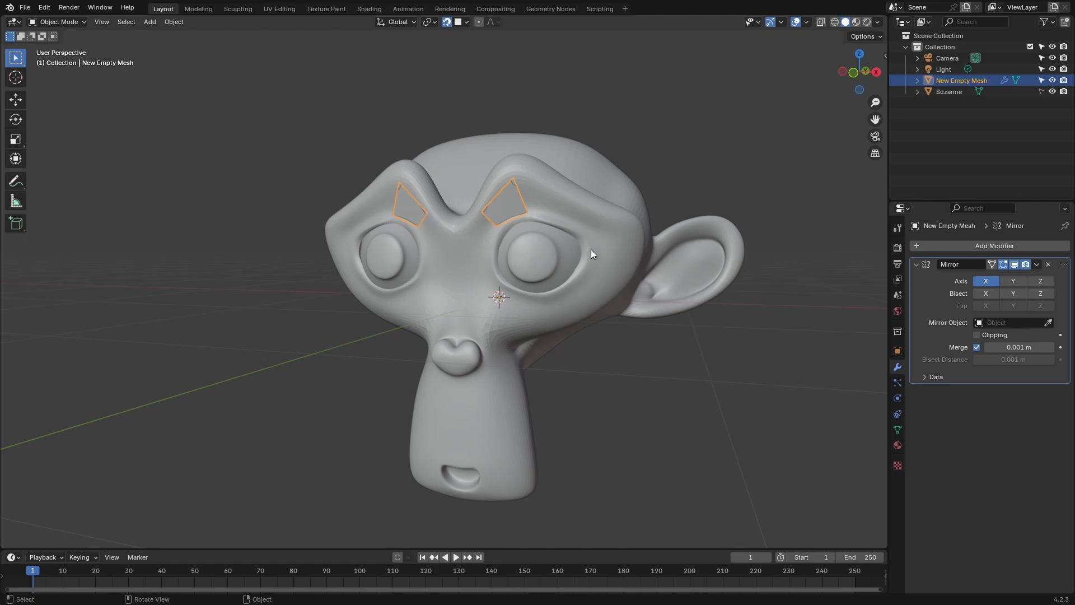
- Return to Edit Mode on the retopology mesh
key(Tab)
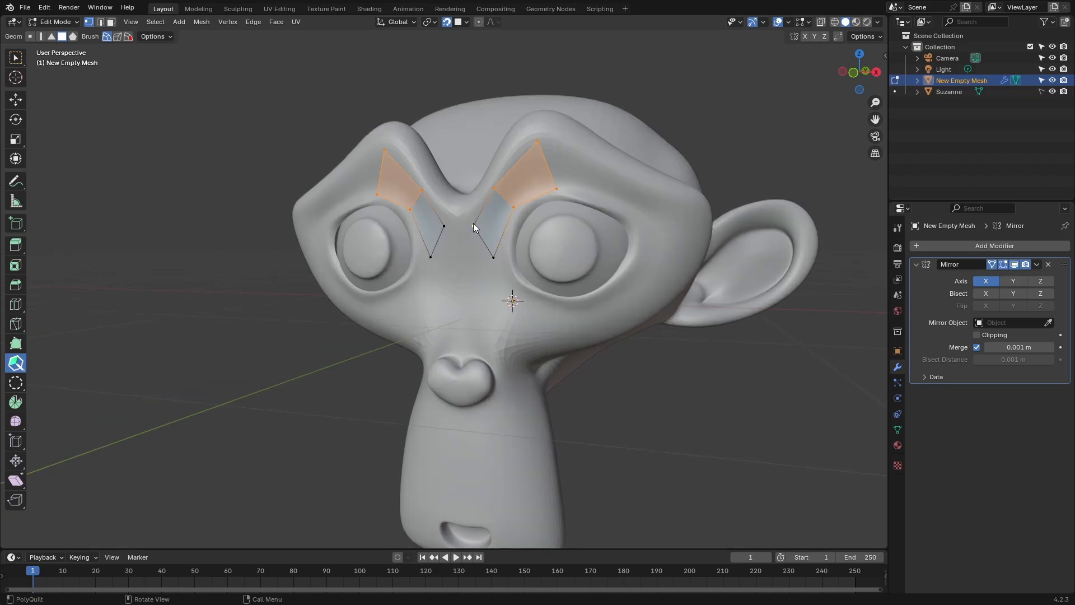
- Add a mirrored face between the brows toward the nose bridge
click(466, 237)
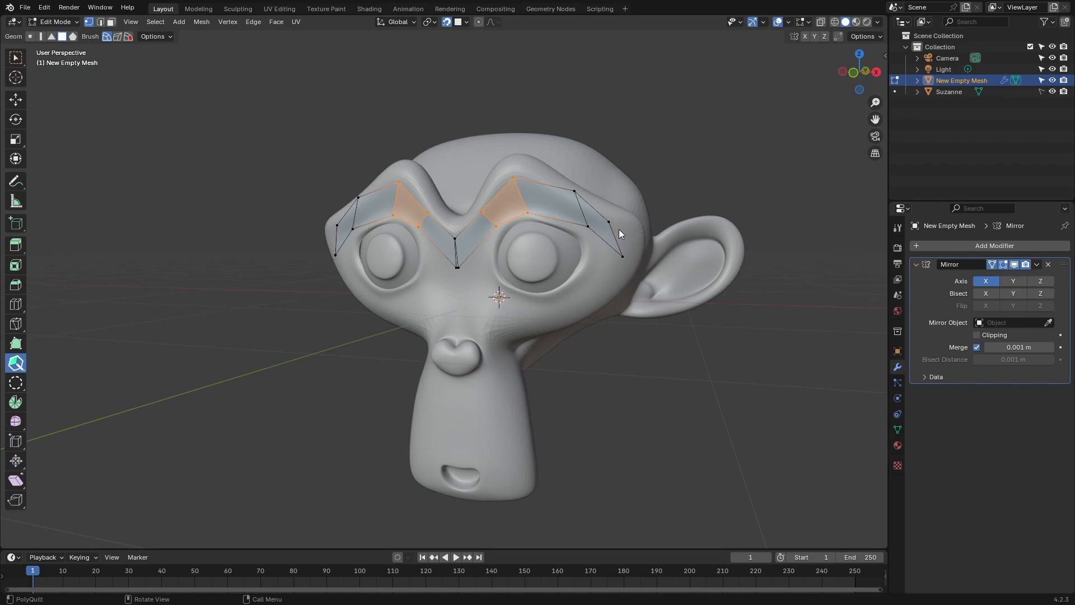
mouse_move(624, 222)
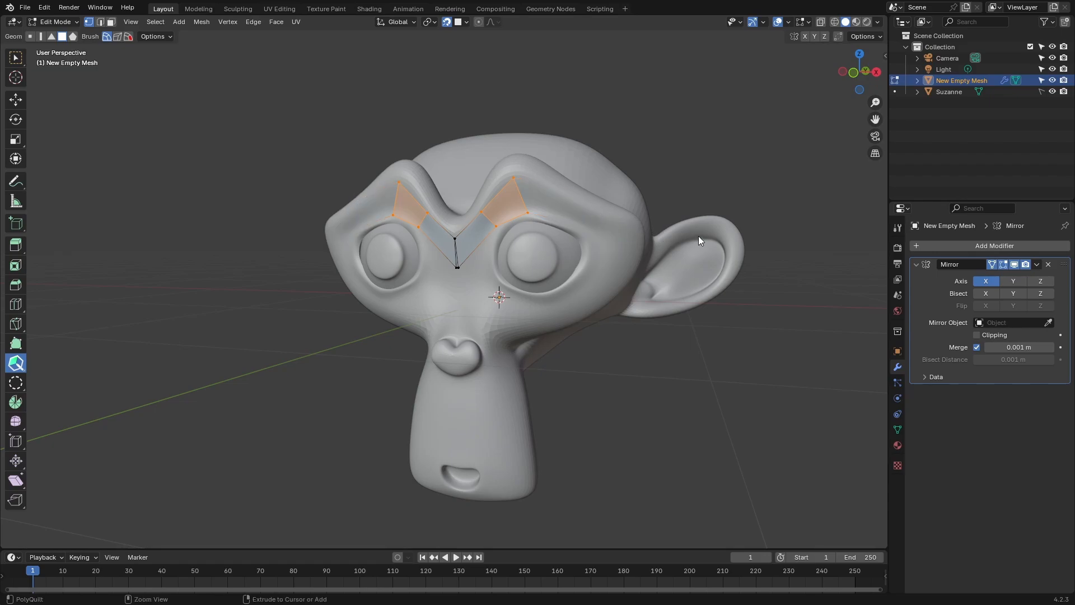
mouse_move(747, 238)
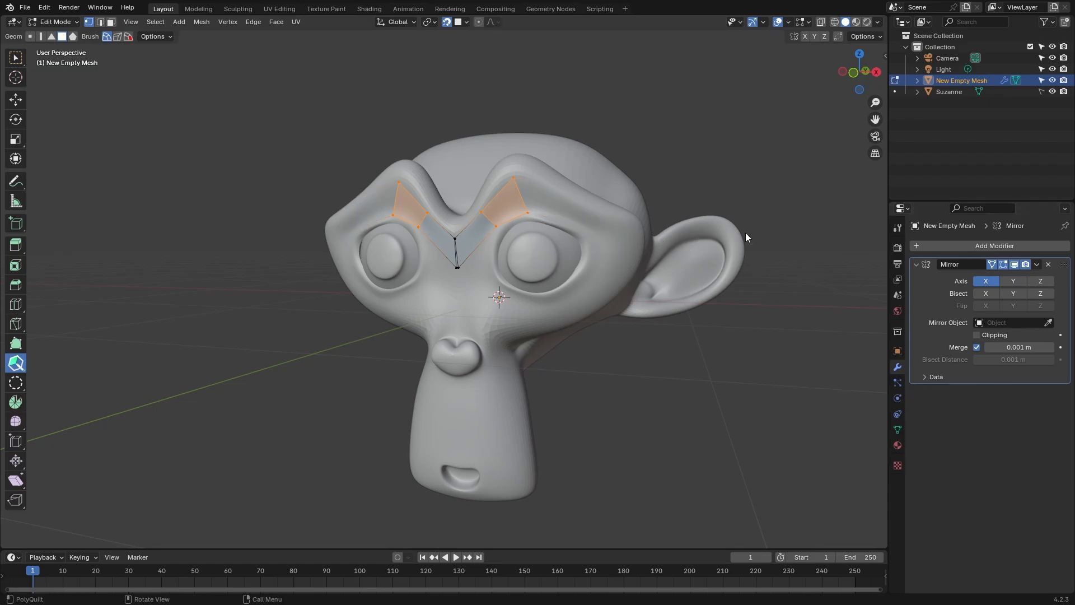